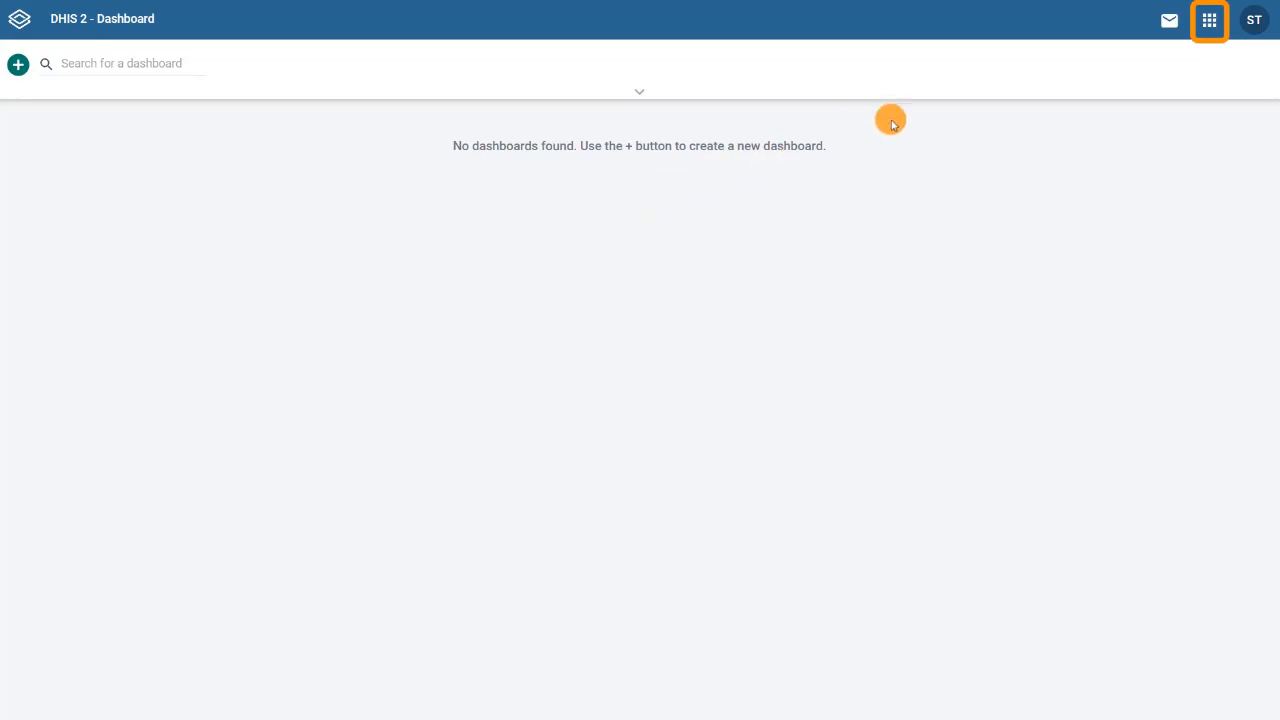
# Launch the Maintenance app from the DHIS2 Dashboard's apps menu.
pyautogui.click(1209, 20)
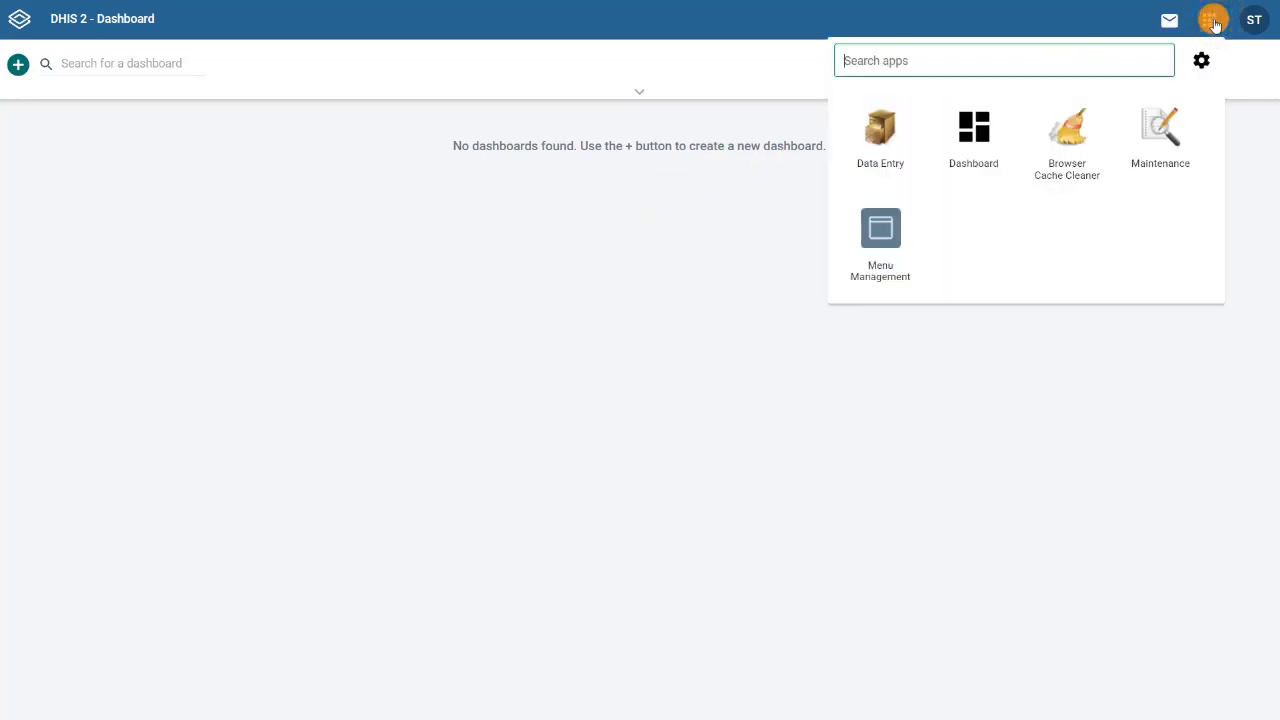
pyautogui.moveTo(1160, 135)
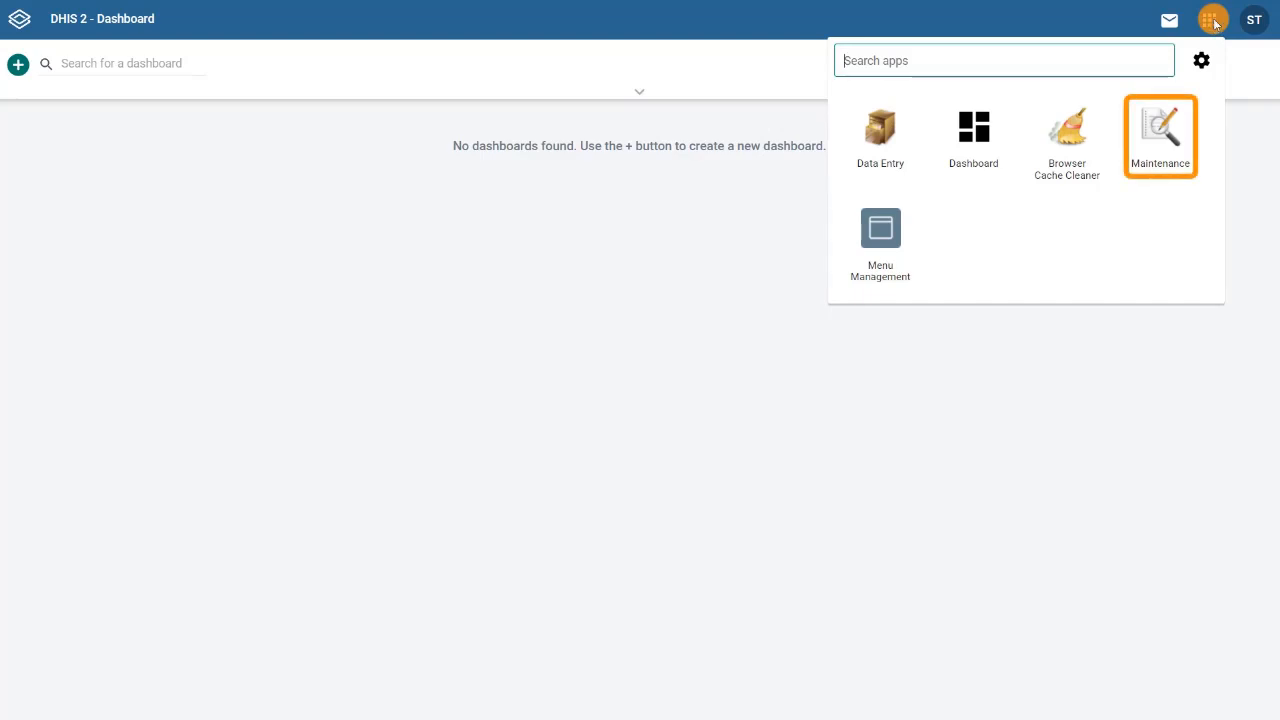
pyautogui.click(1160, 135)
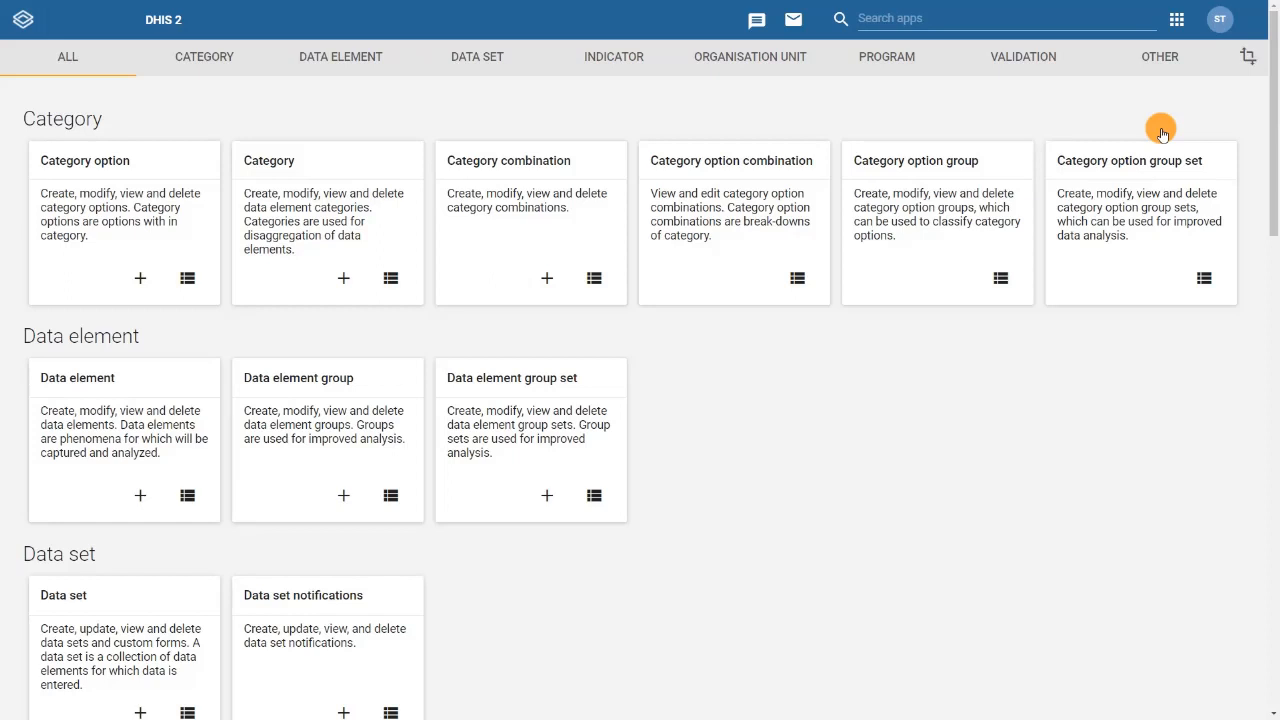
# Filter the Maintenance overview to the Data element section: elements, groups and group sets.
pyautogui.click(204, 56)
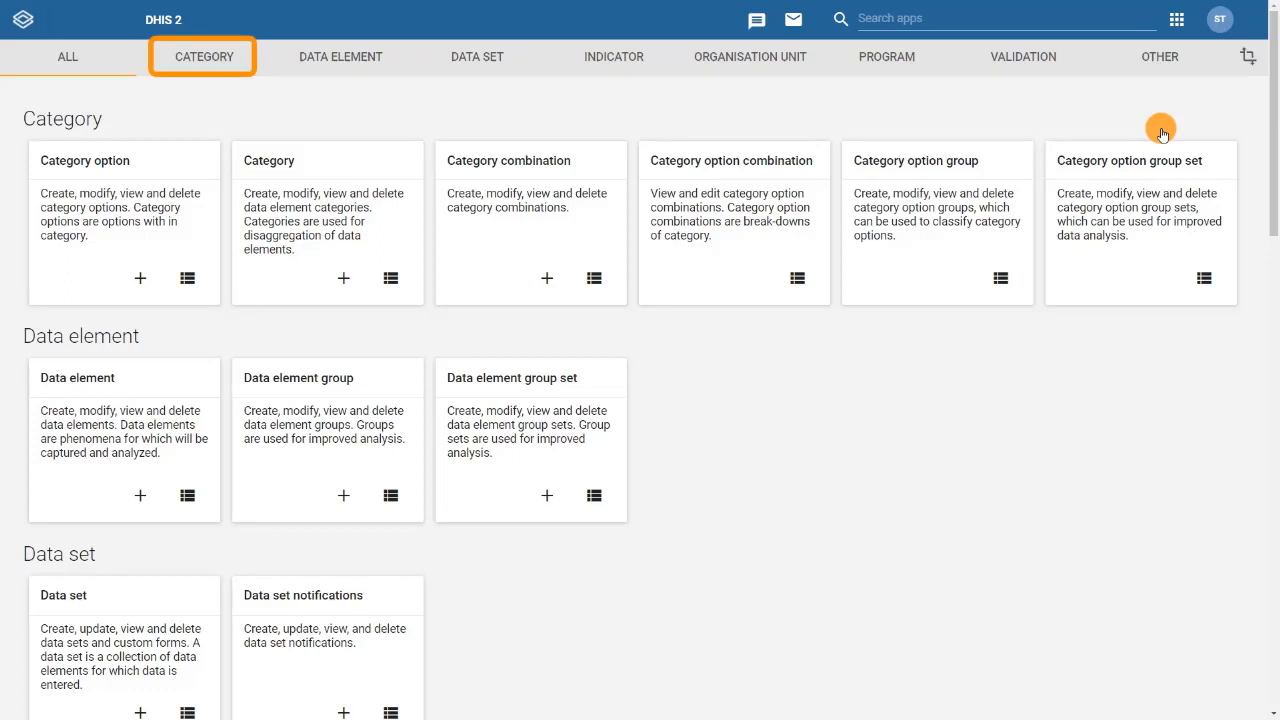
pyautogui.click(340, 56)
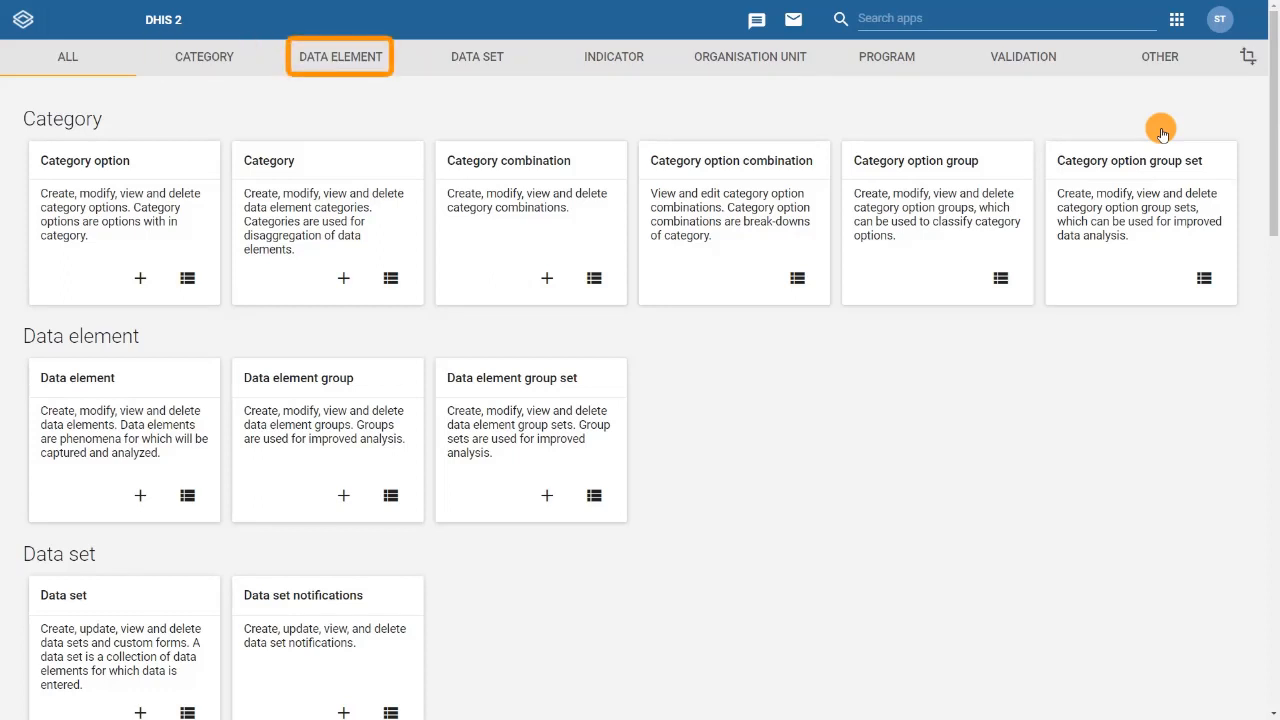
pyautogui.click(477, 56)
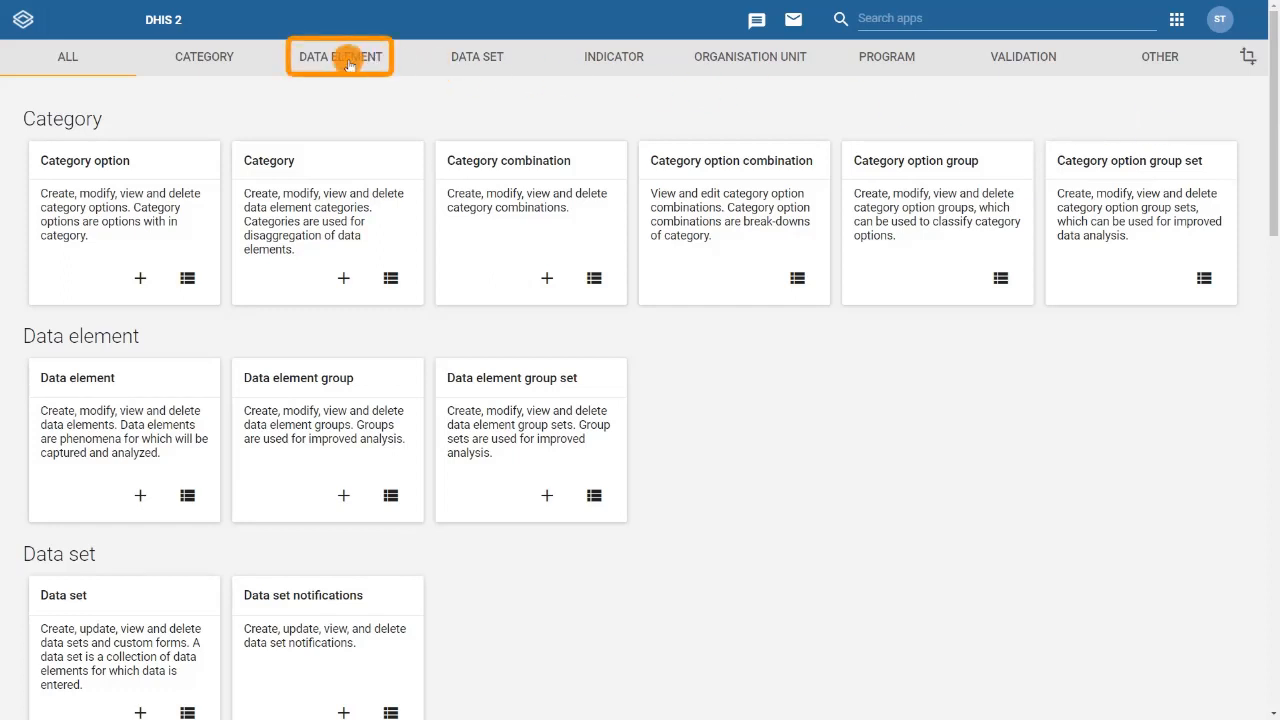
pyautogui.click(343, 56)
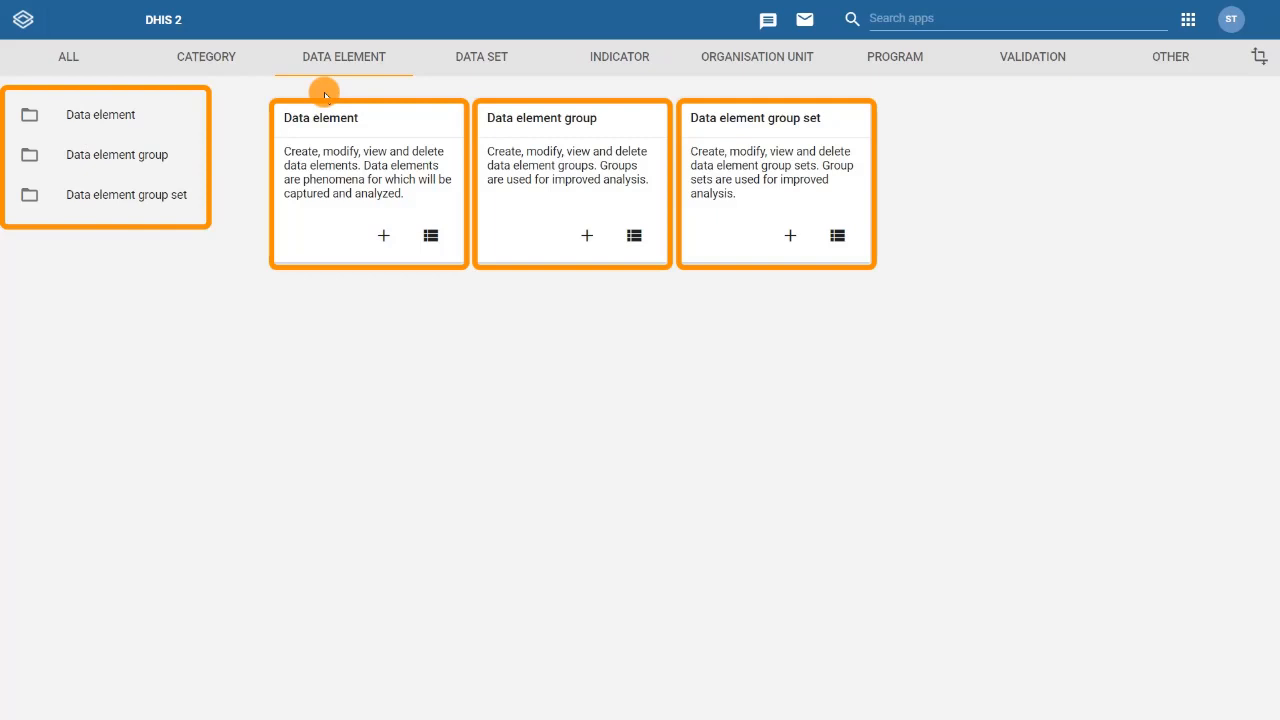
# Open the Data element list showing the six RMNCAH data elements.
pyautogui.click(100, 114)
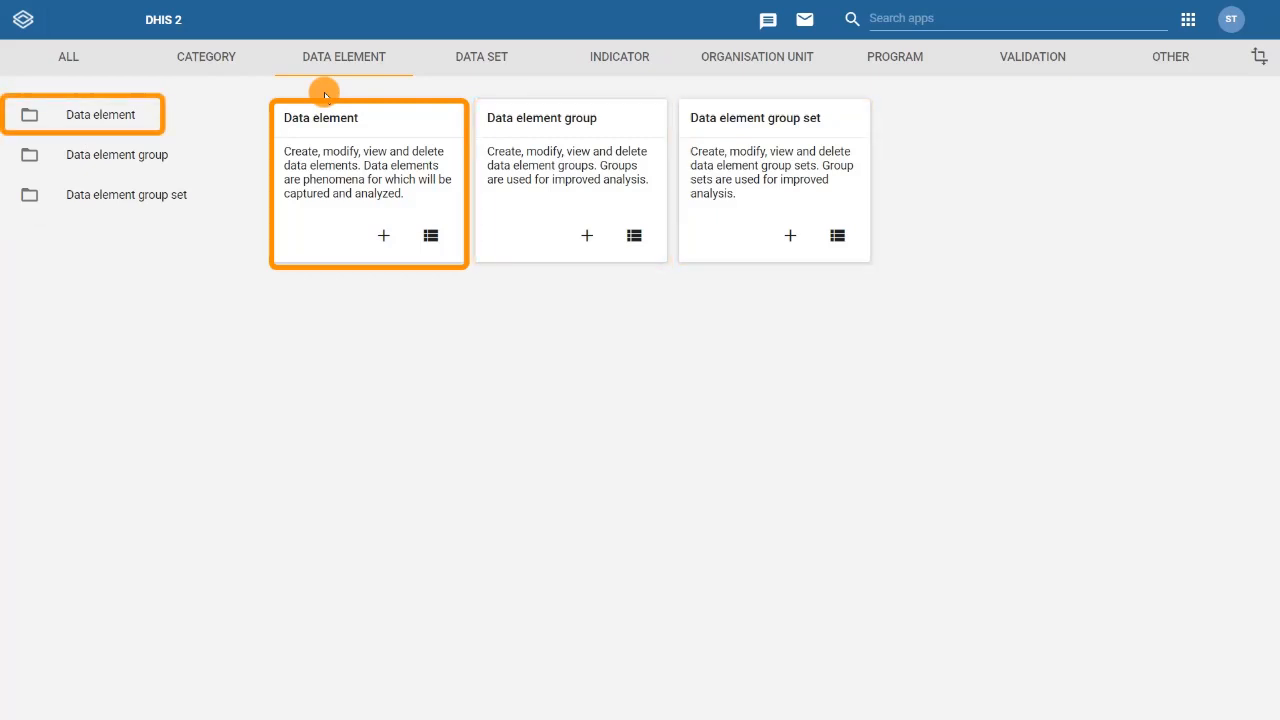
pyautogui.click(117, 154)
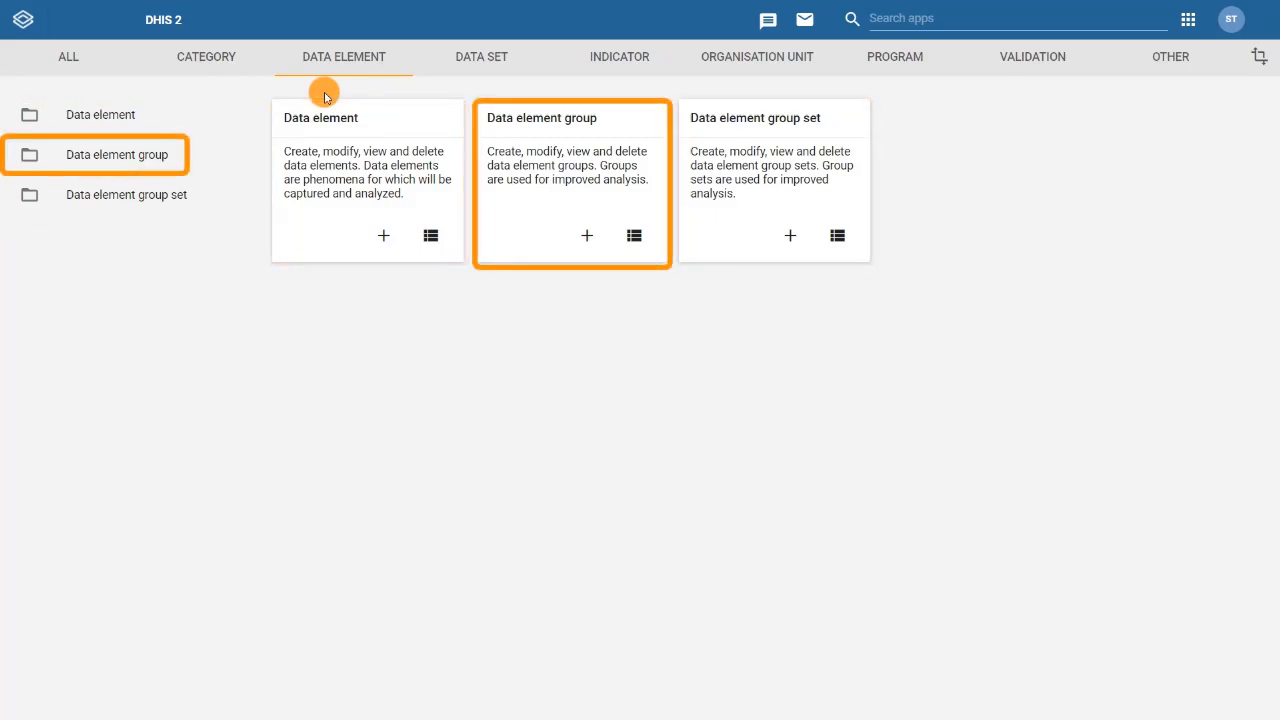
pyautogui.click(126, 194)
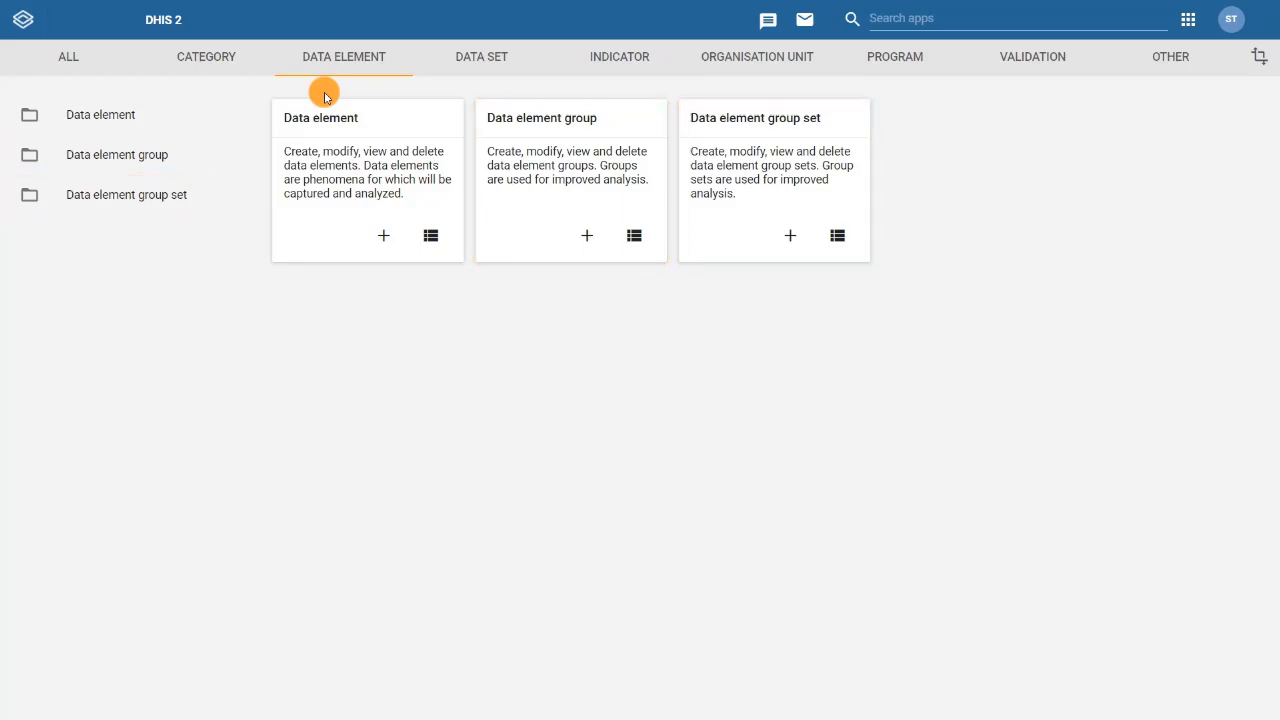
pyautogui.click(100, 114)
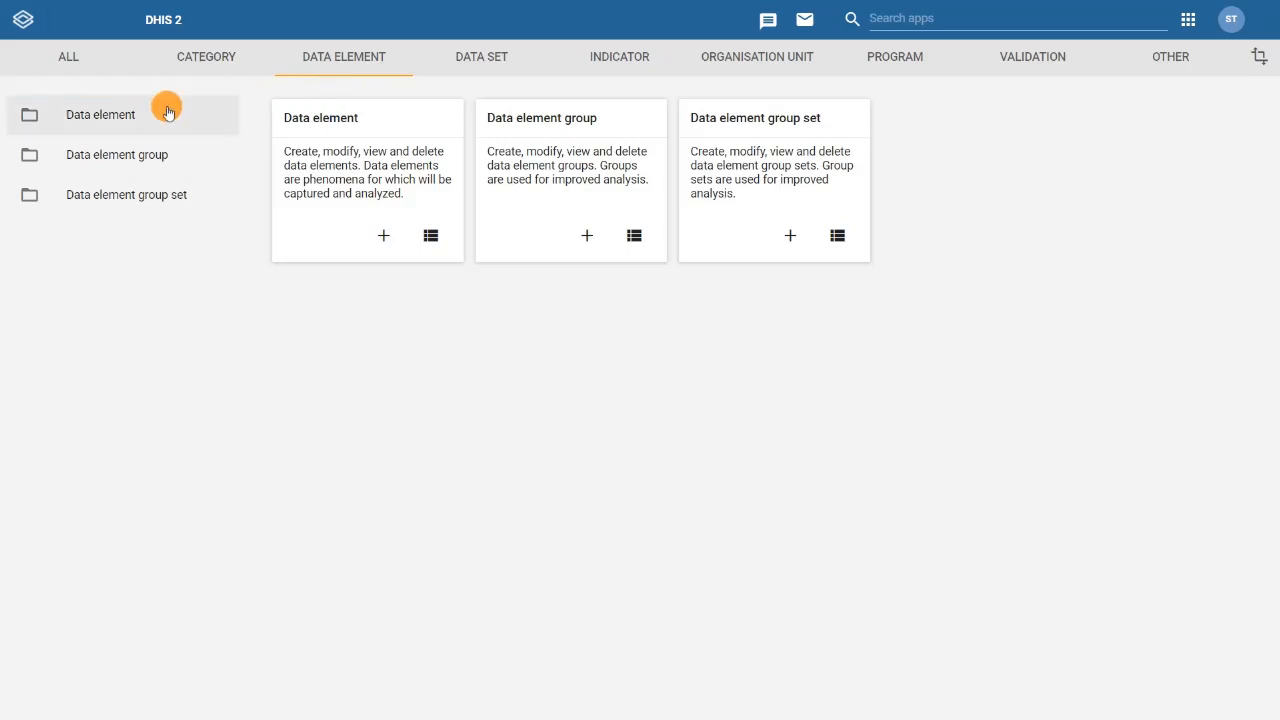
pyautogui.click(100, 114)
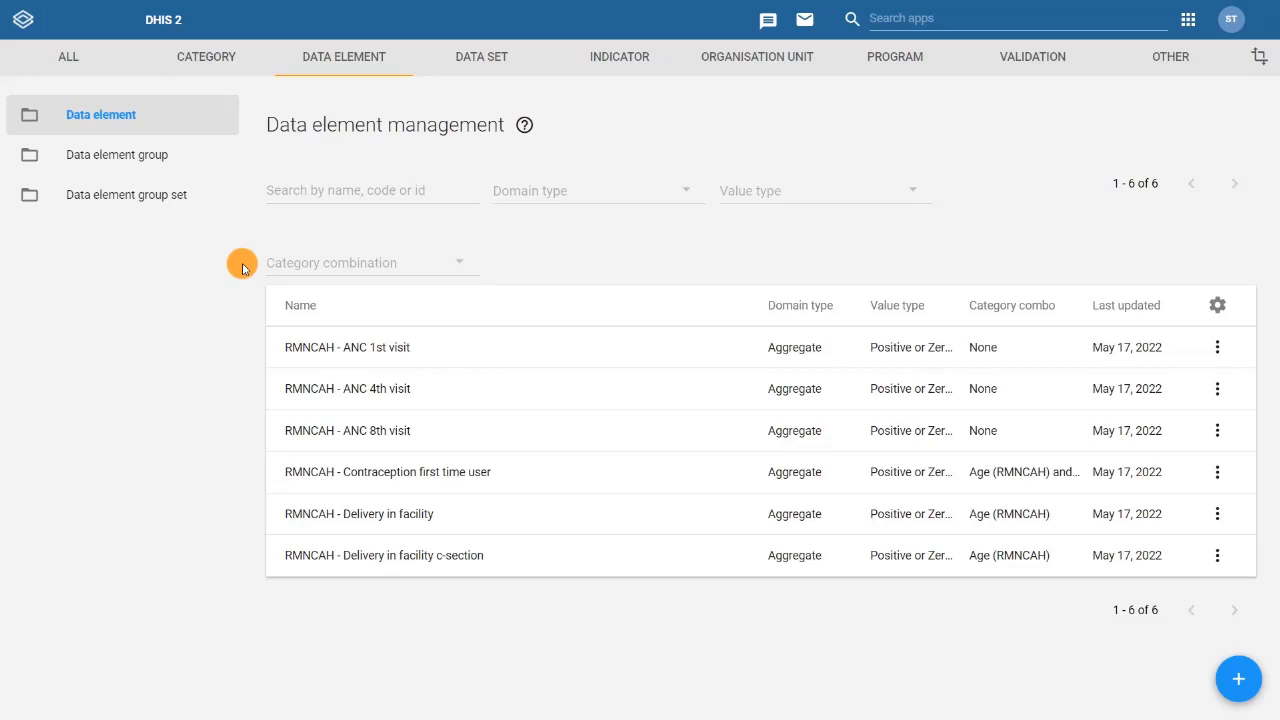
pyautogui.click(358, 189)
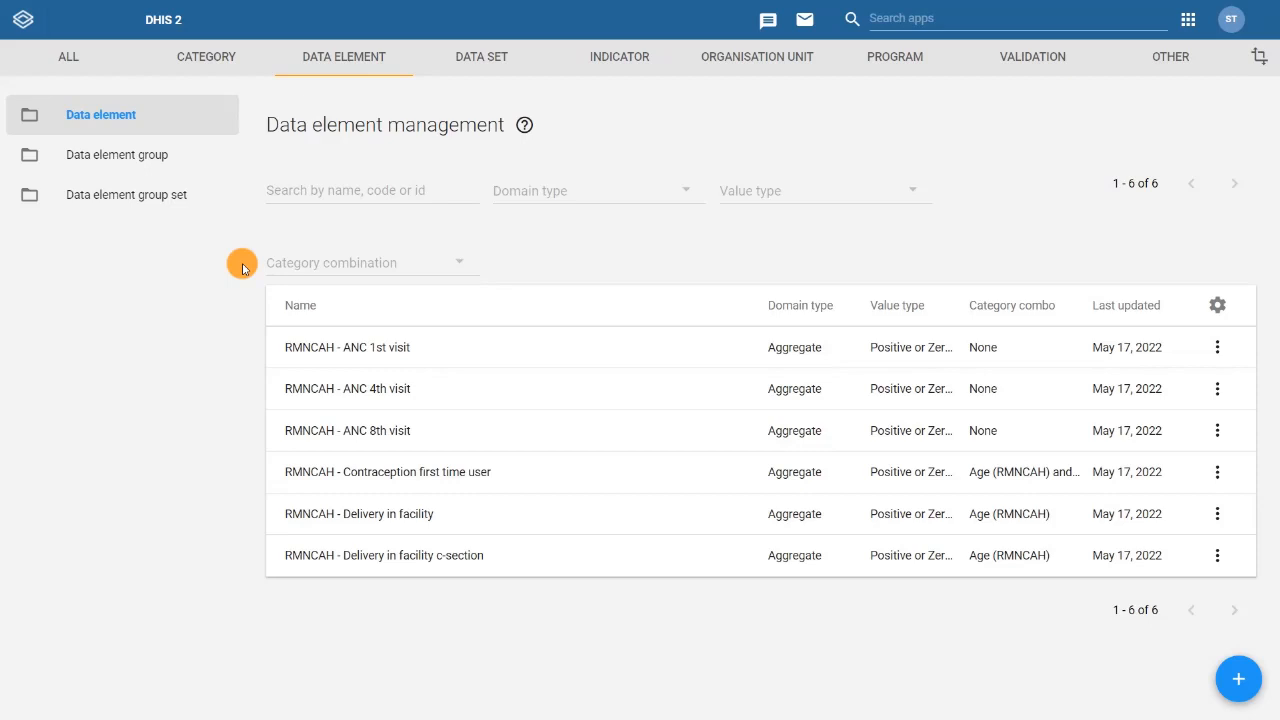
pyautogui.moveTo(241, 250)
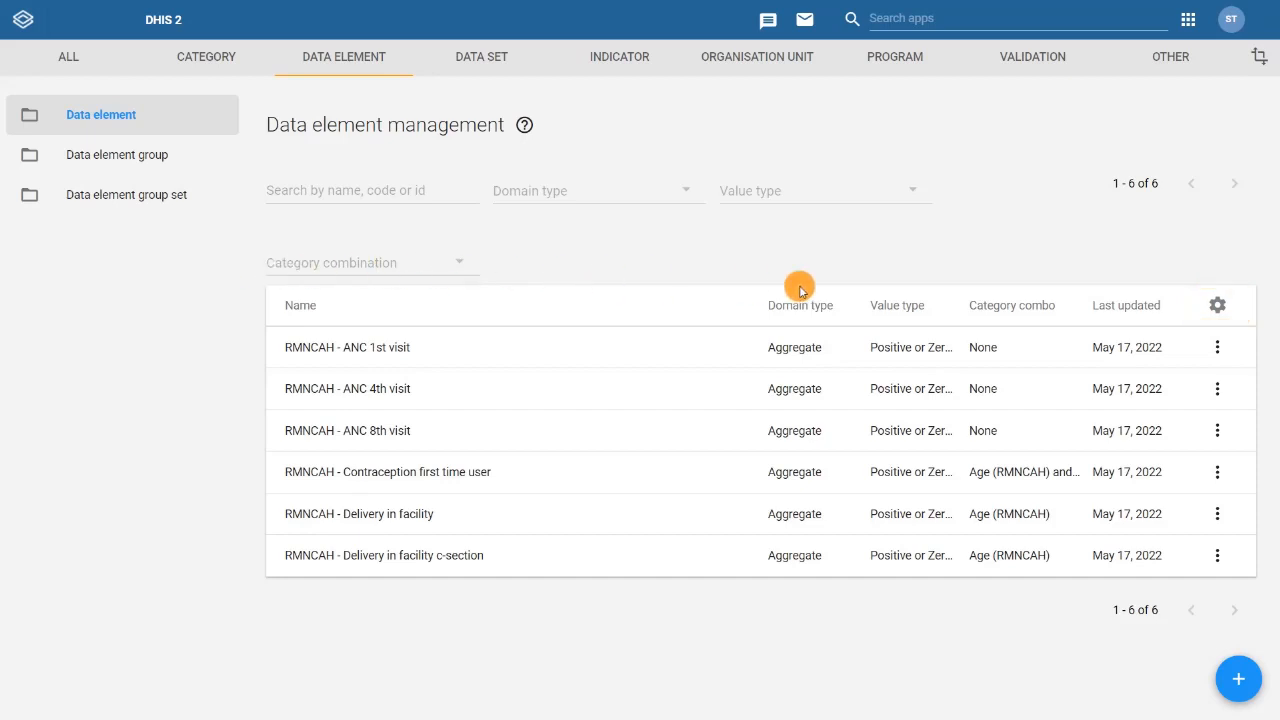
# In Manage columns, add Description and drag it to sit right after Name.
pyautogui.click(1217, 305)
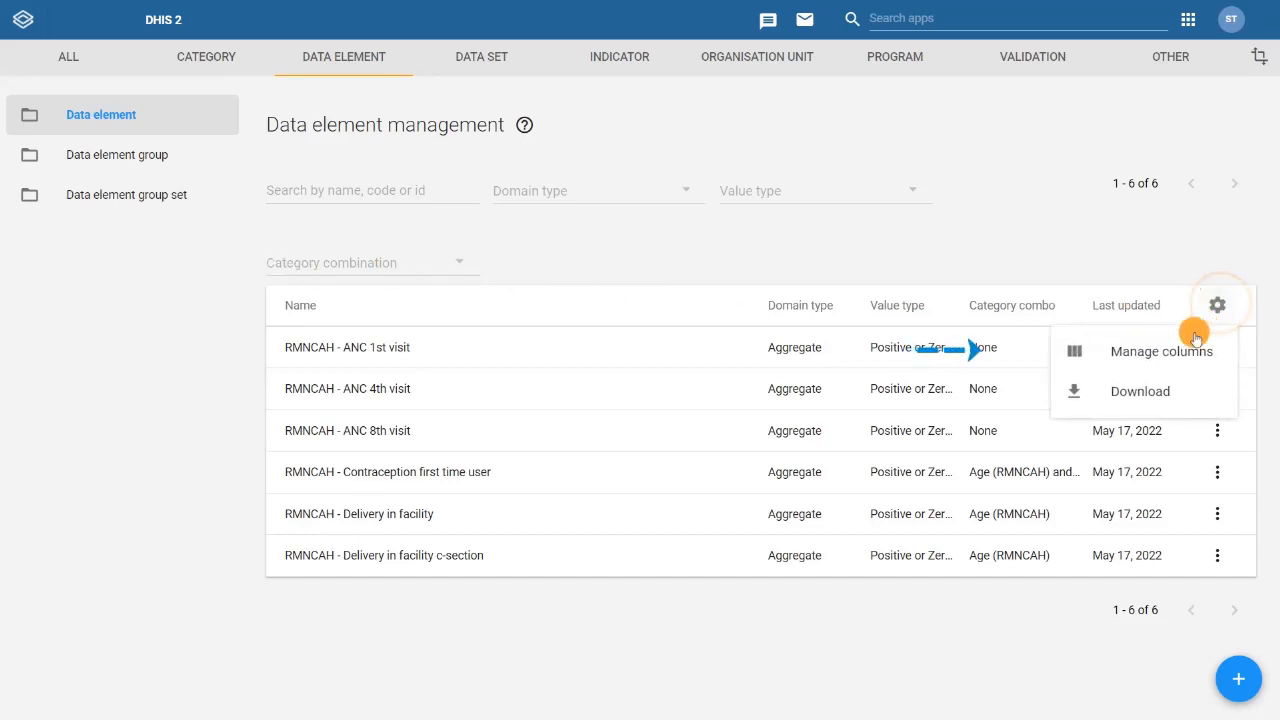
pyautogui.click(1161, 351)
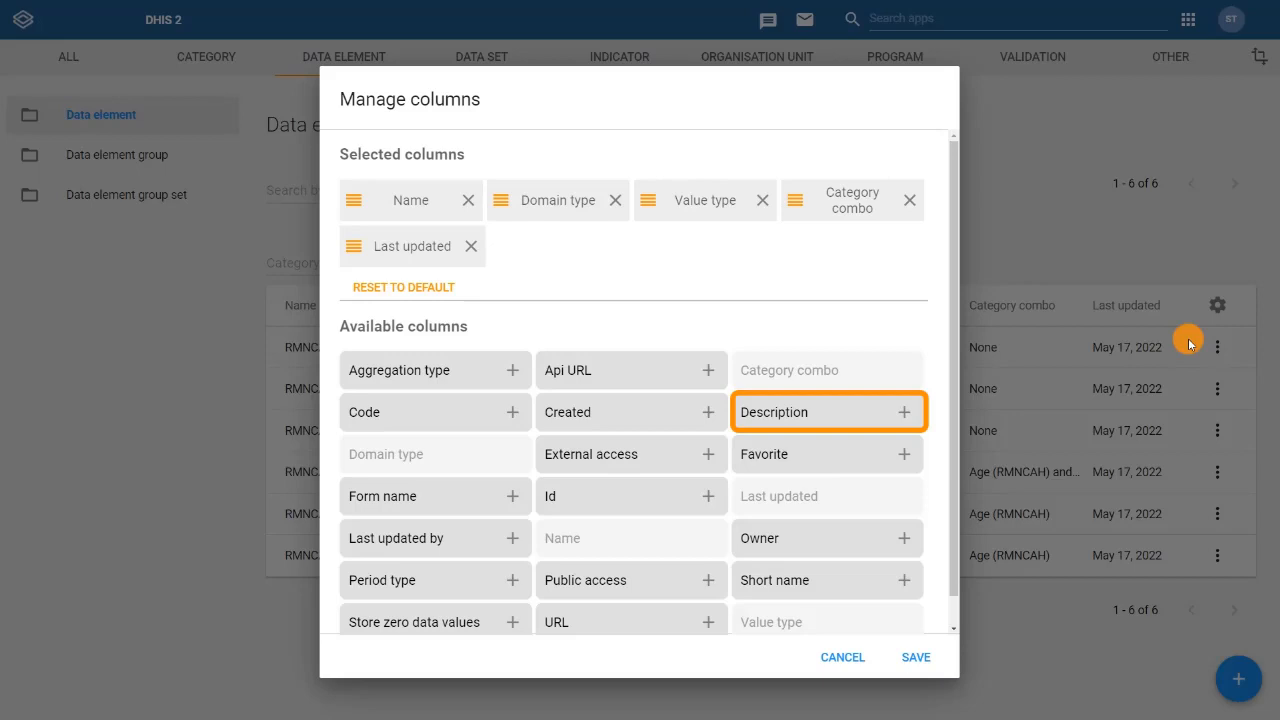
pyautogui.click(905, 412)
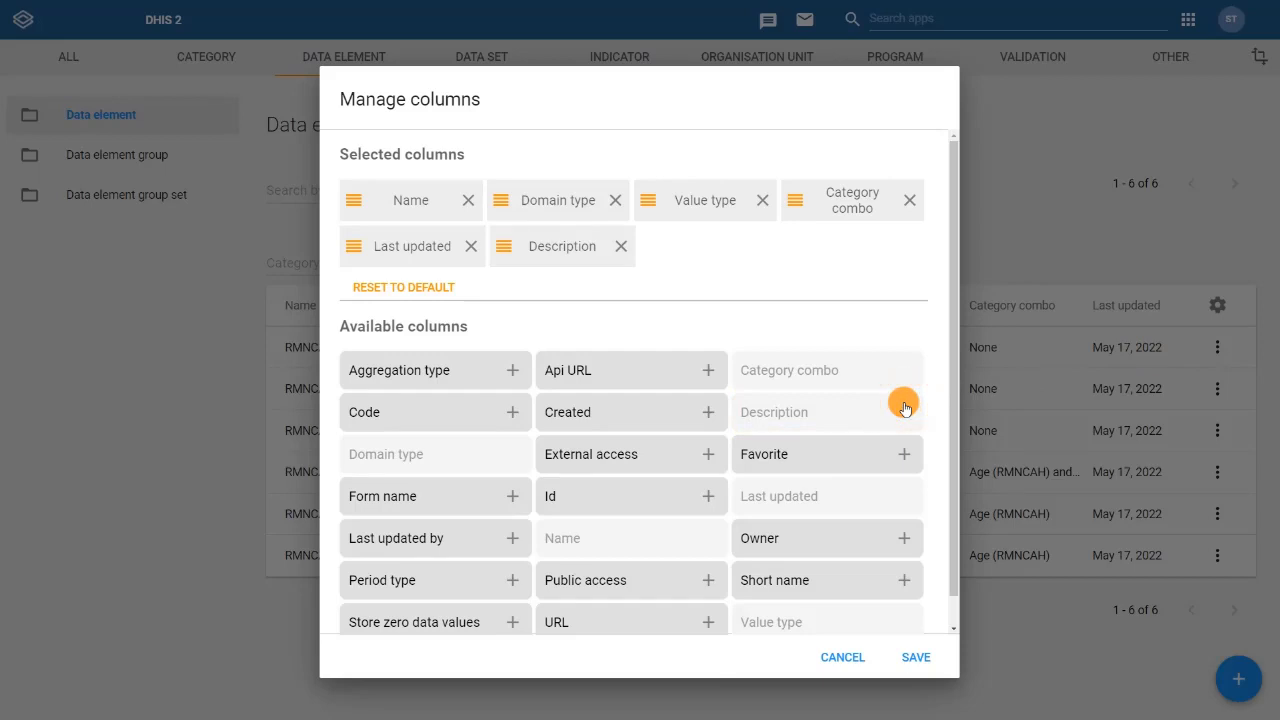
pyautogui.moveTo(897, 402)
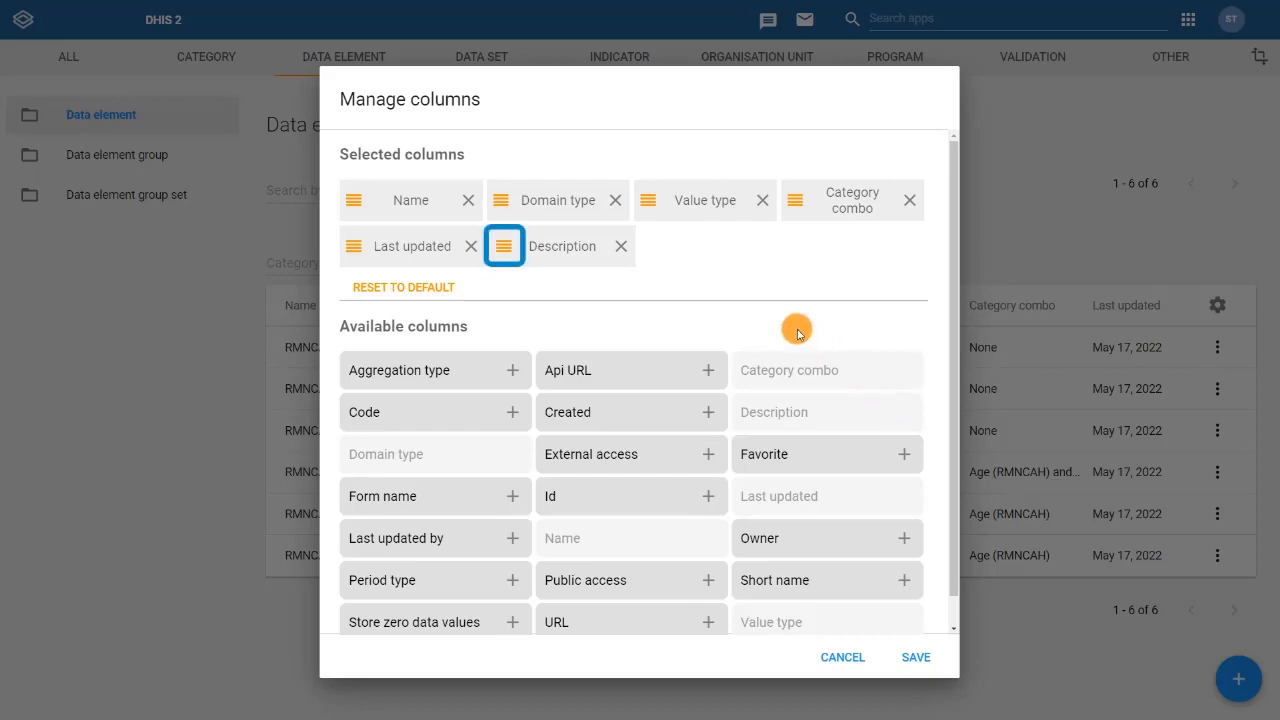
pyautogui.moveTo(596, 273)
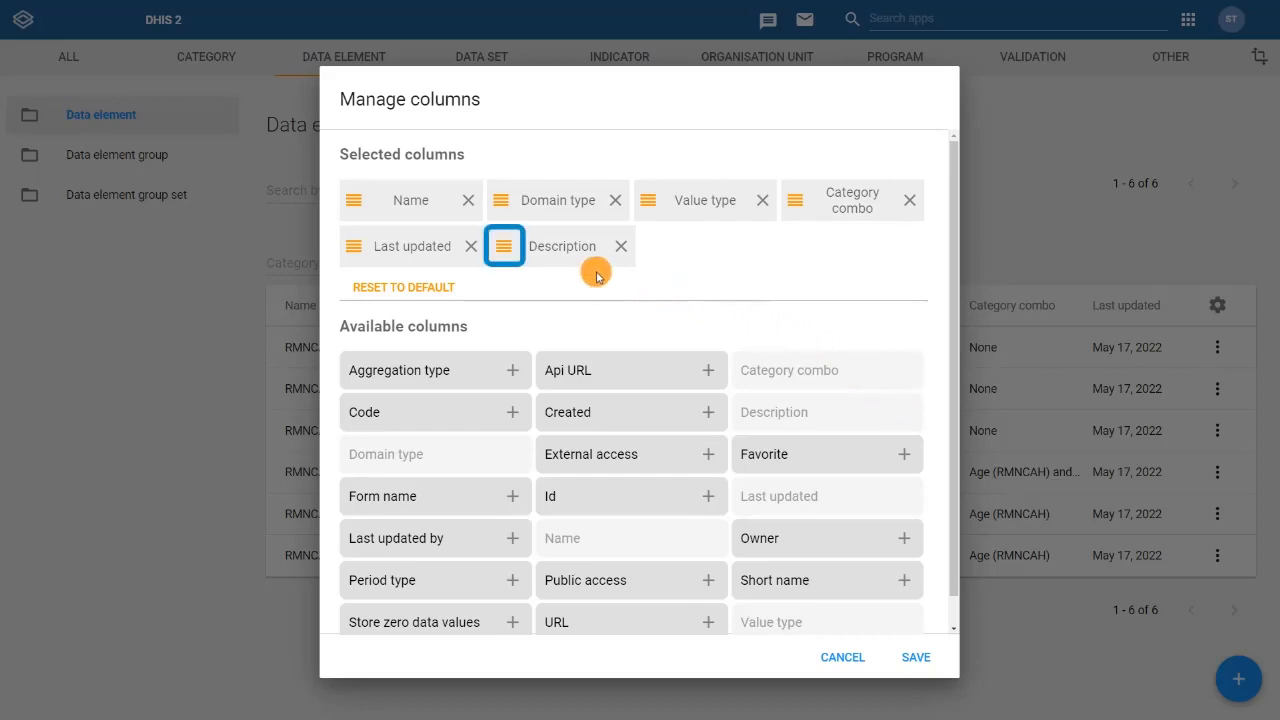
pyautogui.moveTo(503, 246); pyautogui.dragTo(557, 200)
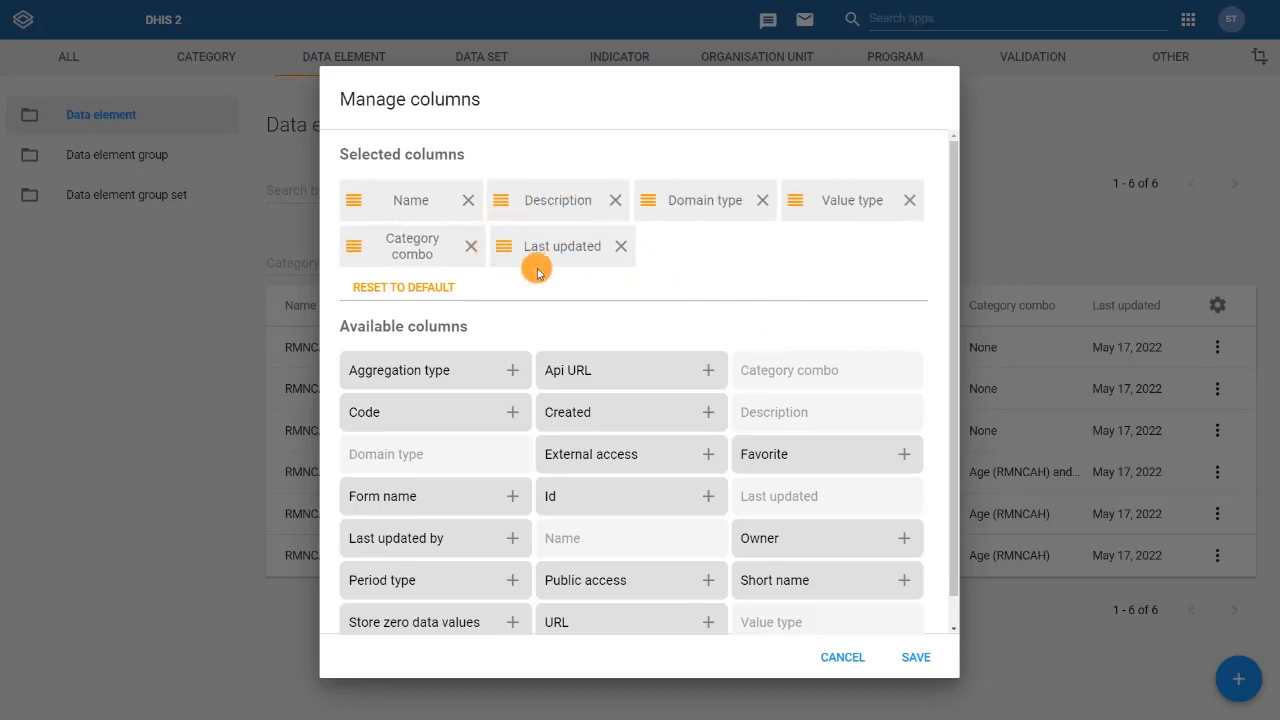
pyautogui.moveTo(545, 285)
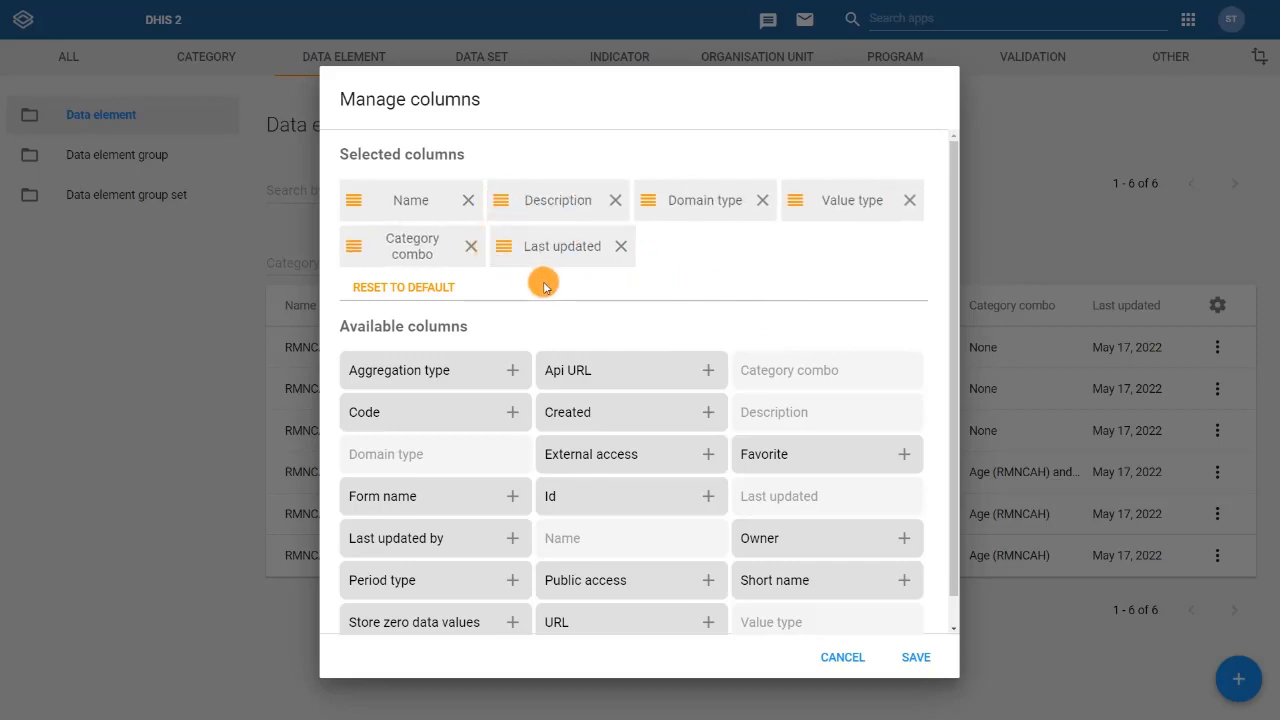
pyautogui.moveTo(915, 657)
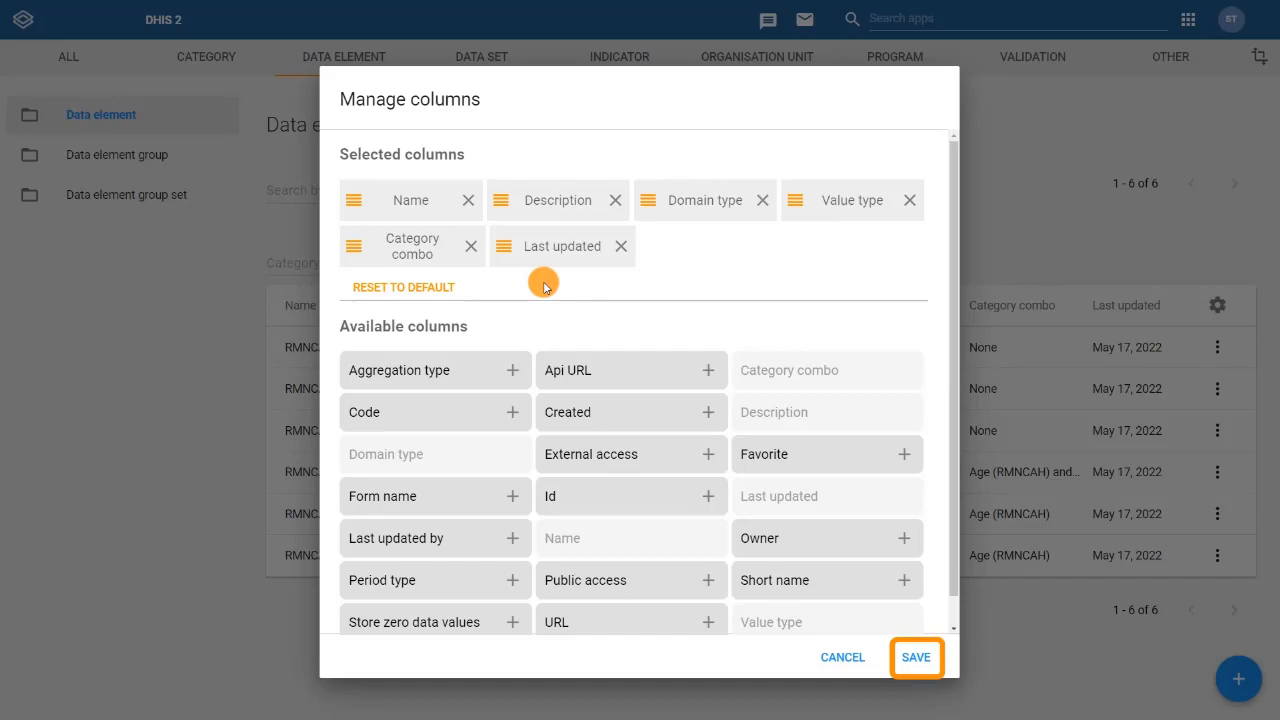
# Save the Name–Description column layout and open the Download metadata dialog.
pyautogui.click(915, 657)
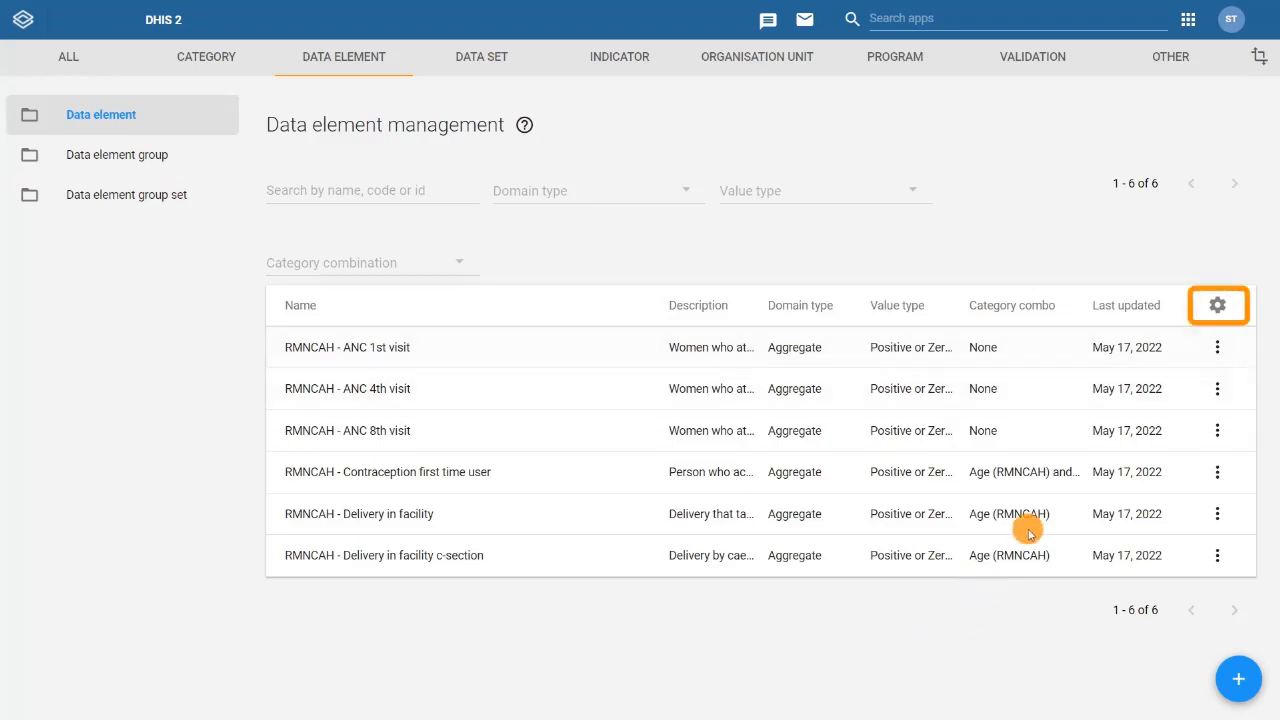
pyautogui.click(1217, 305)
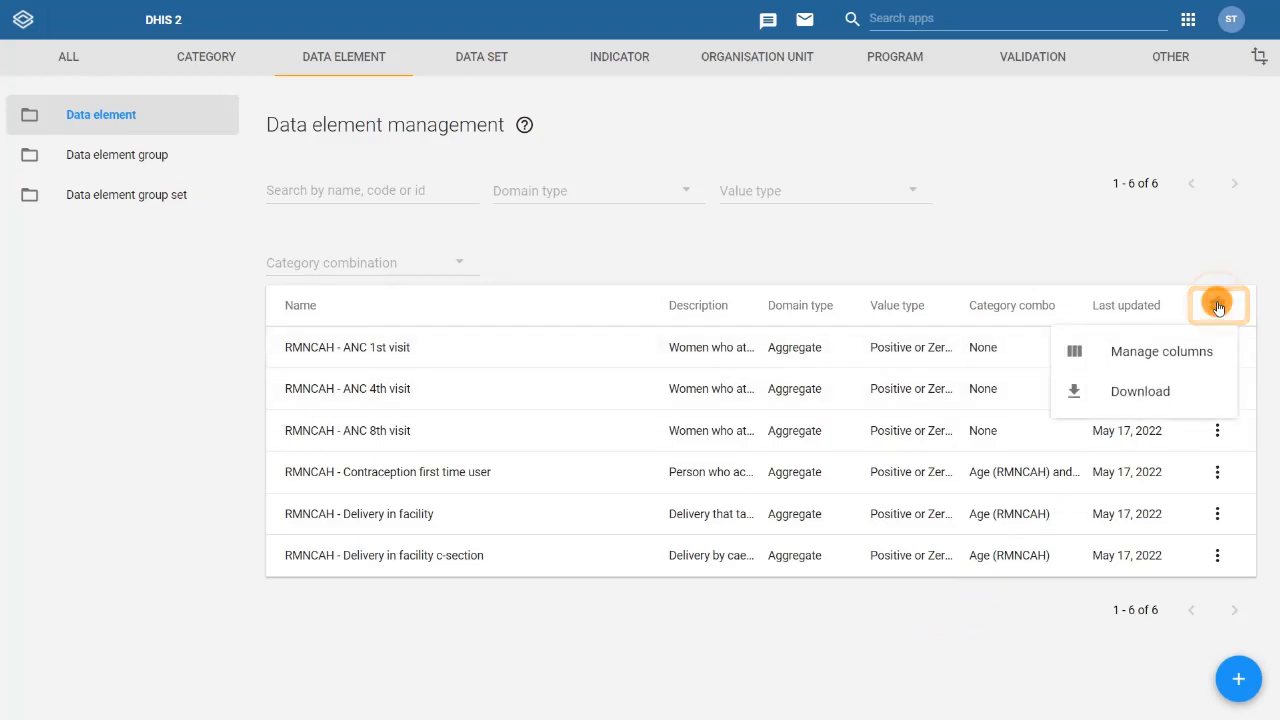
pyautogui.click(1139, 391)
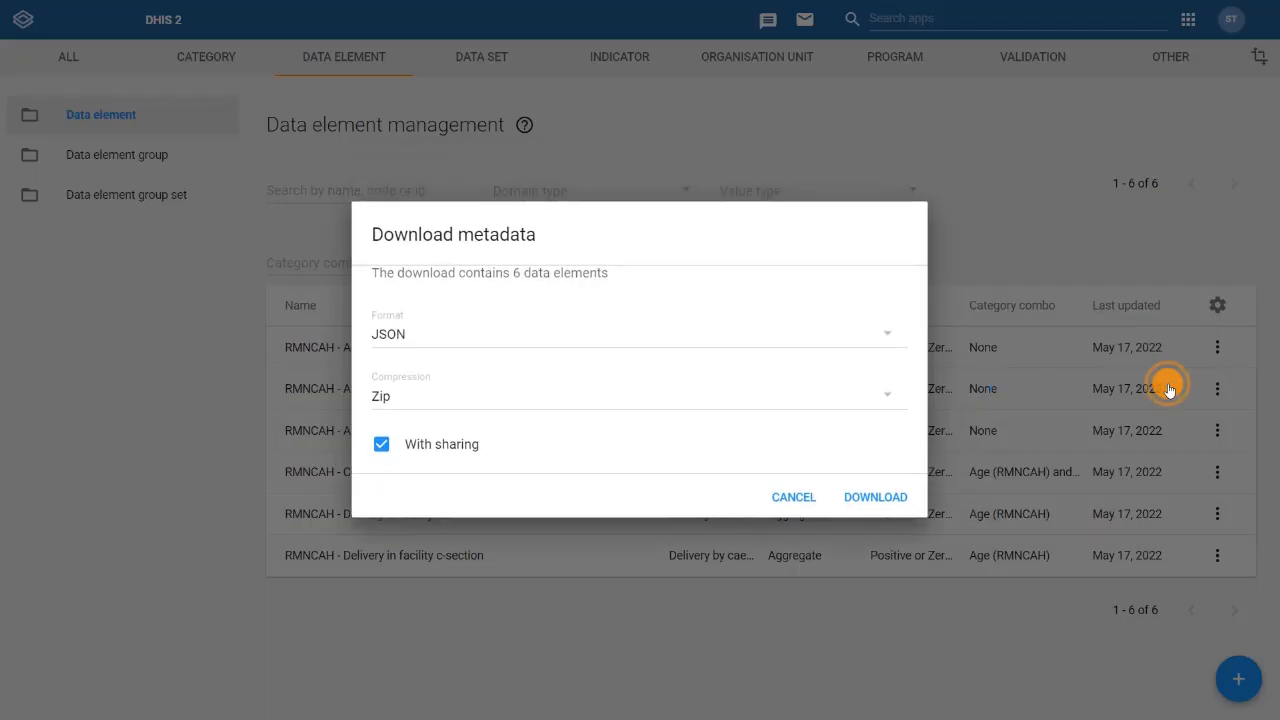